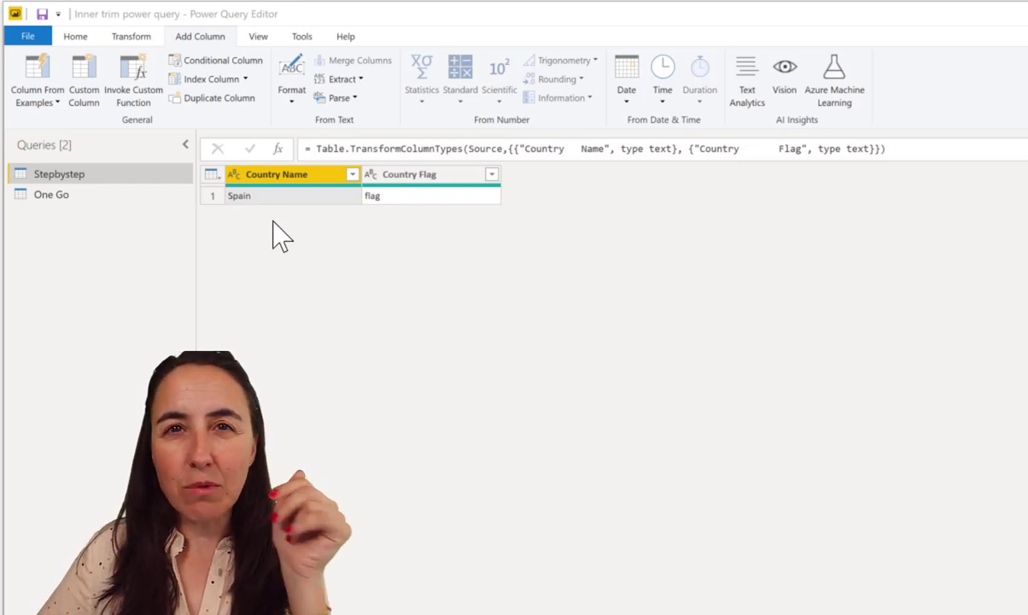
mouse_move(306, 237)
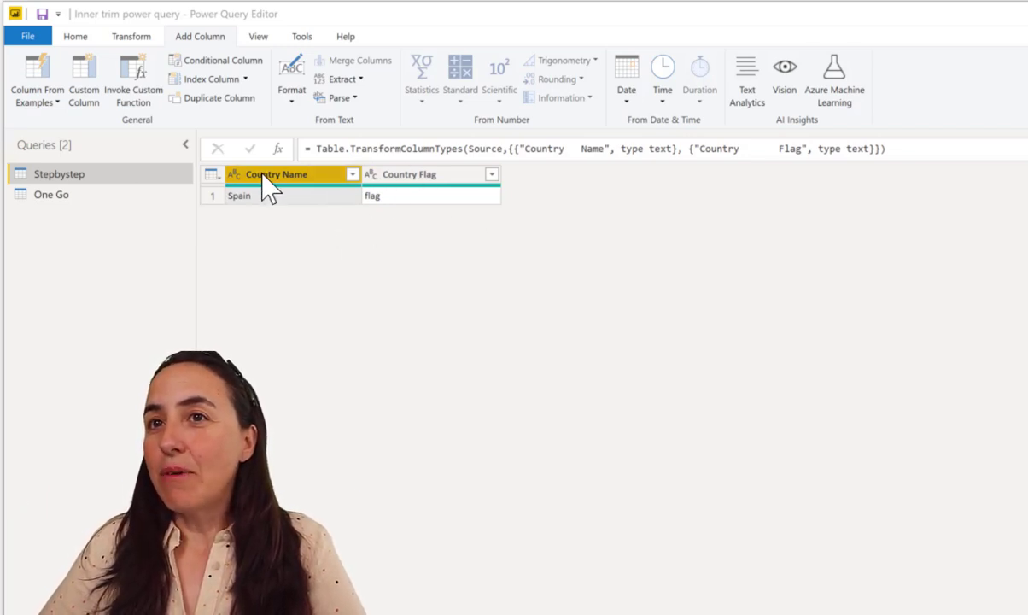
mouse_move(606, 155)
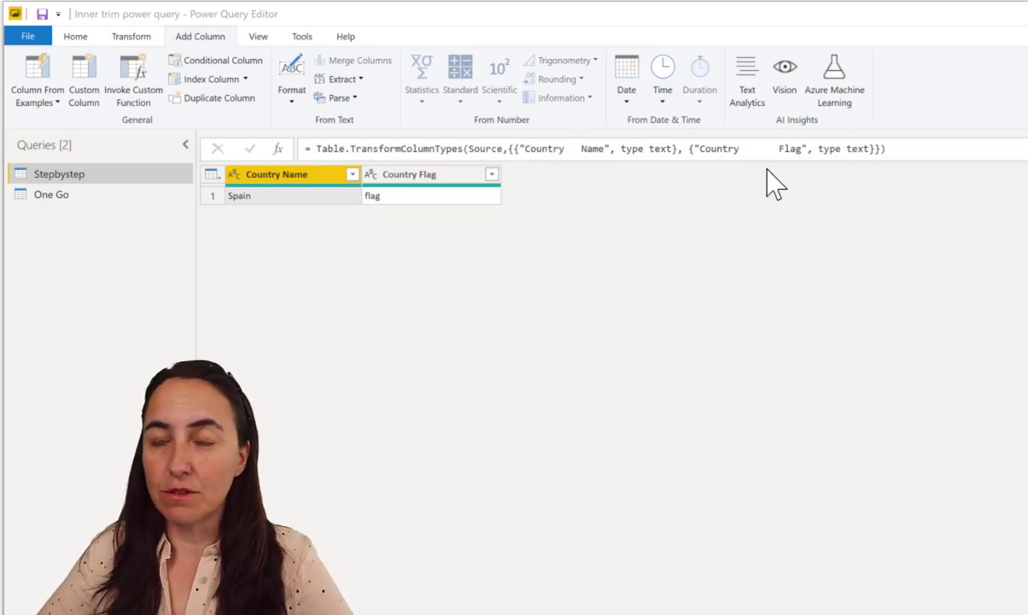
mouse_move(666, 85)
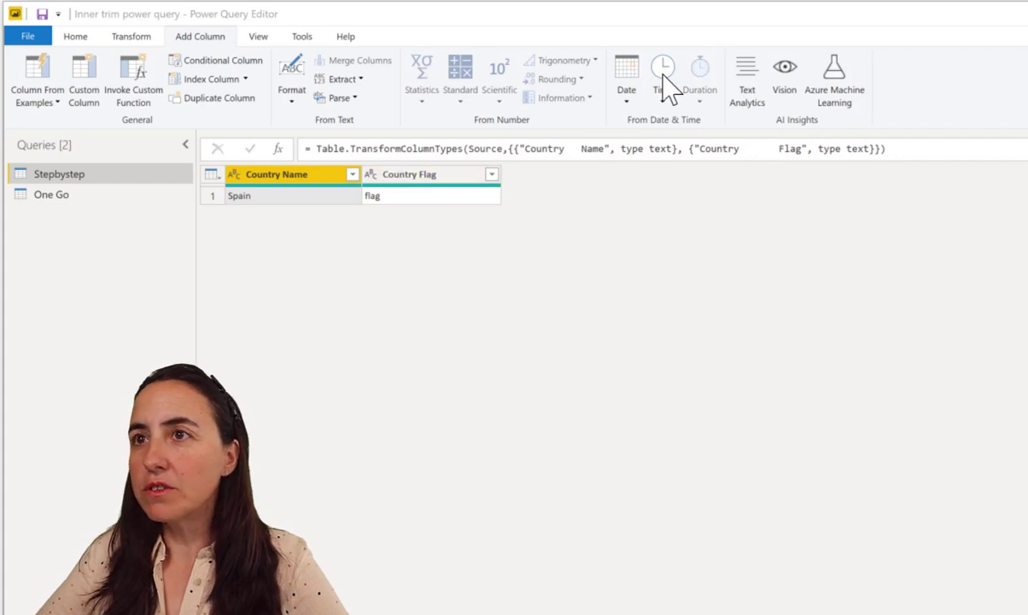
- Demote the headers and transpose the table so the header names become Column1 rows
click(75, 36)
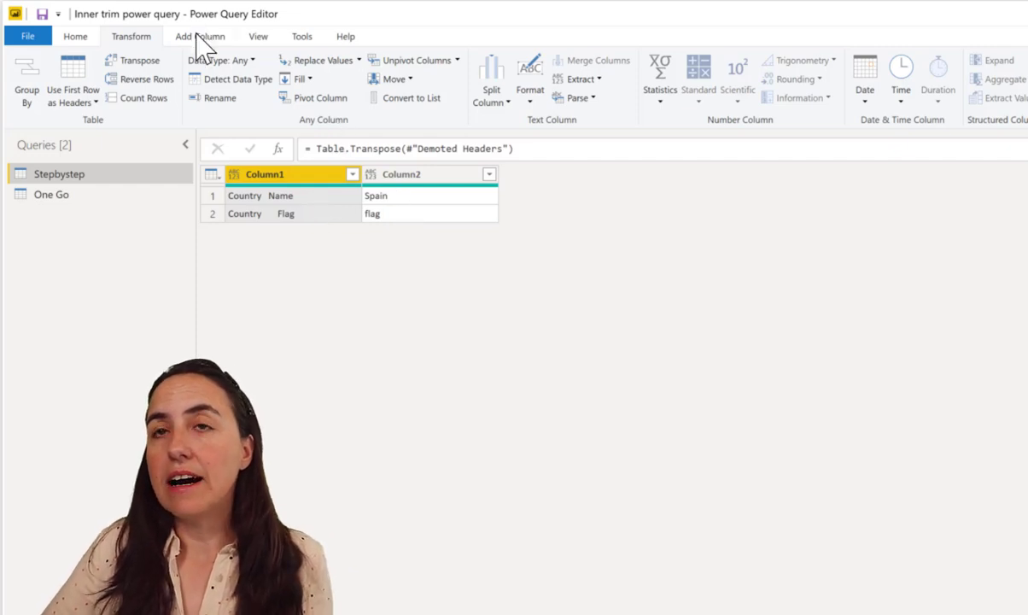
- Open the Custom Column dialog from the Add Column tab
click(199, 36)
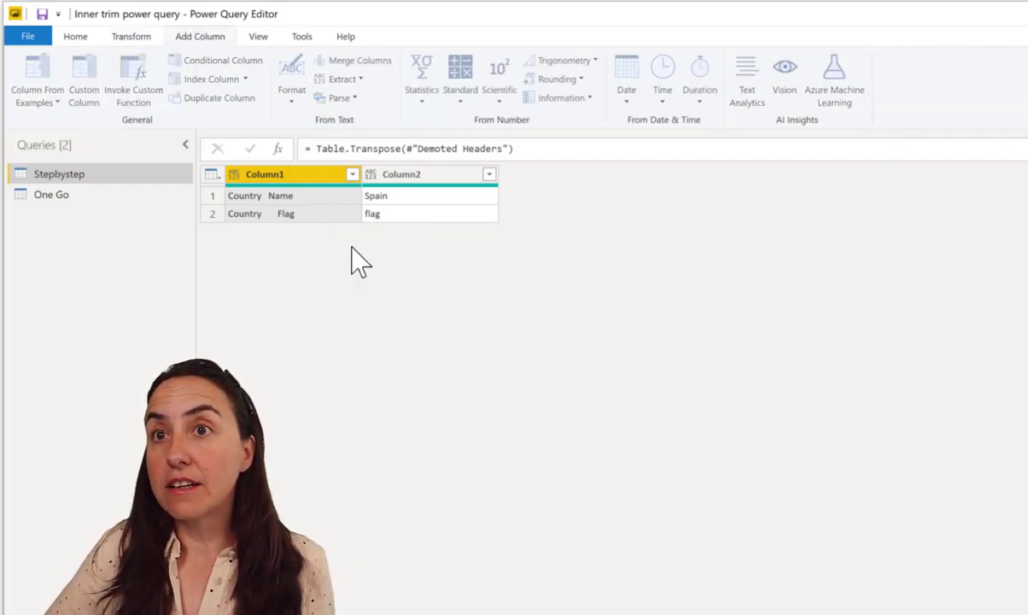
click(84, 77)
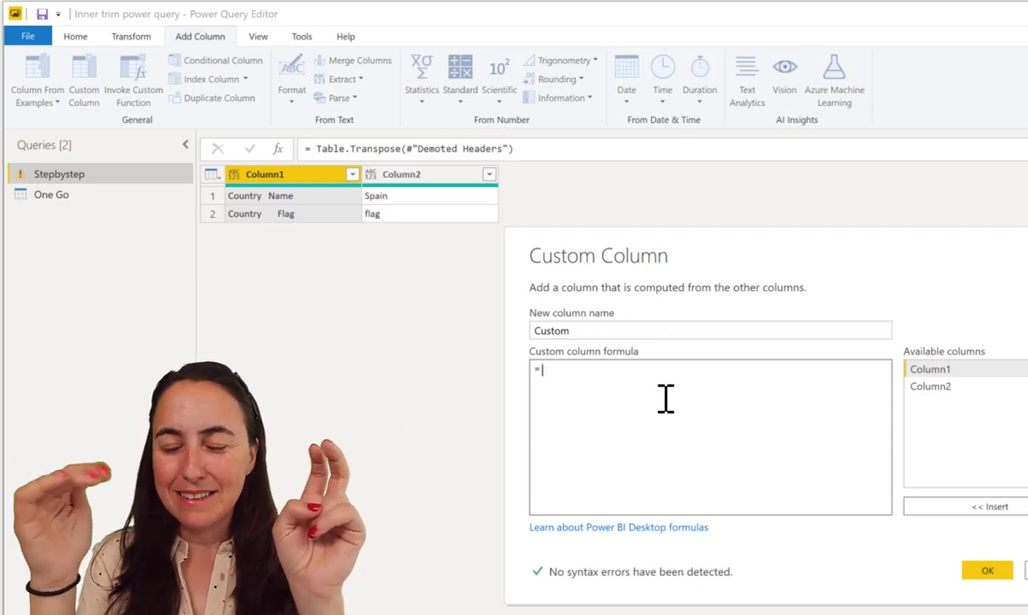
- Add a Custom column with formula Text.Split([Column1], " ")
text(Text.Split([Column1)
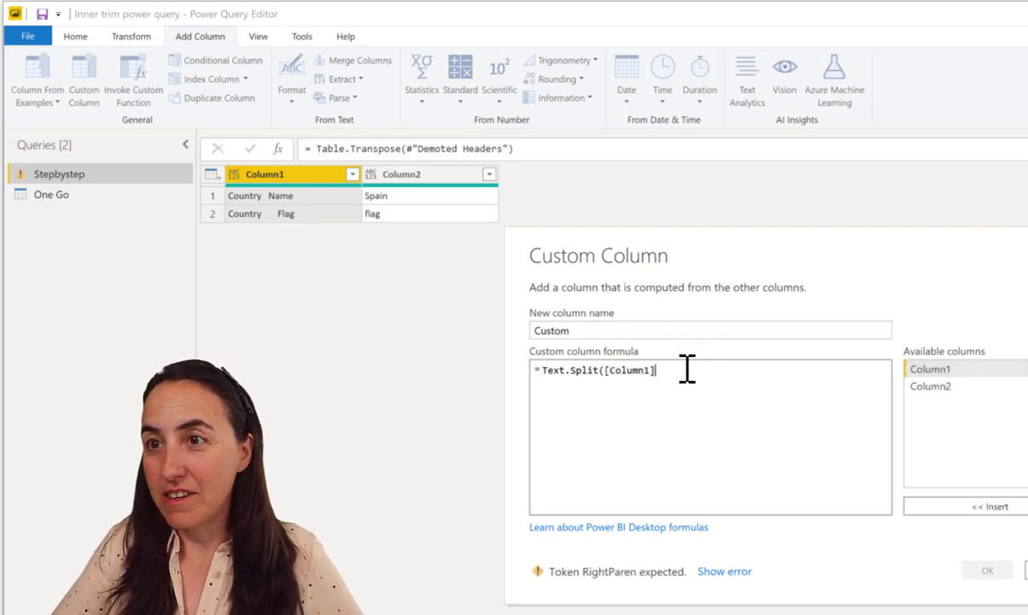
text(, ")
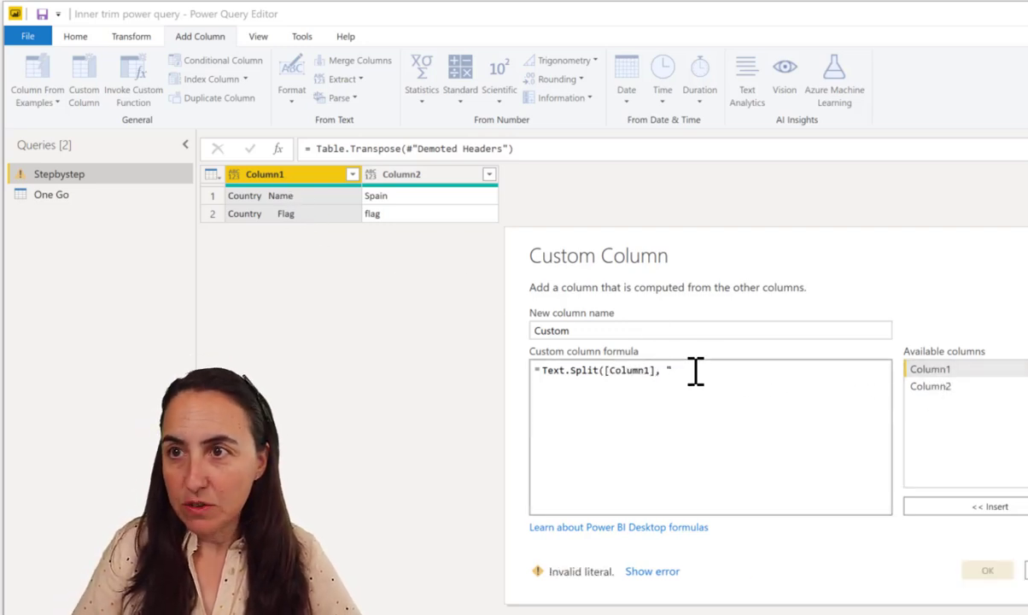
text("))
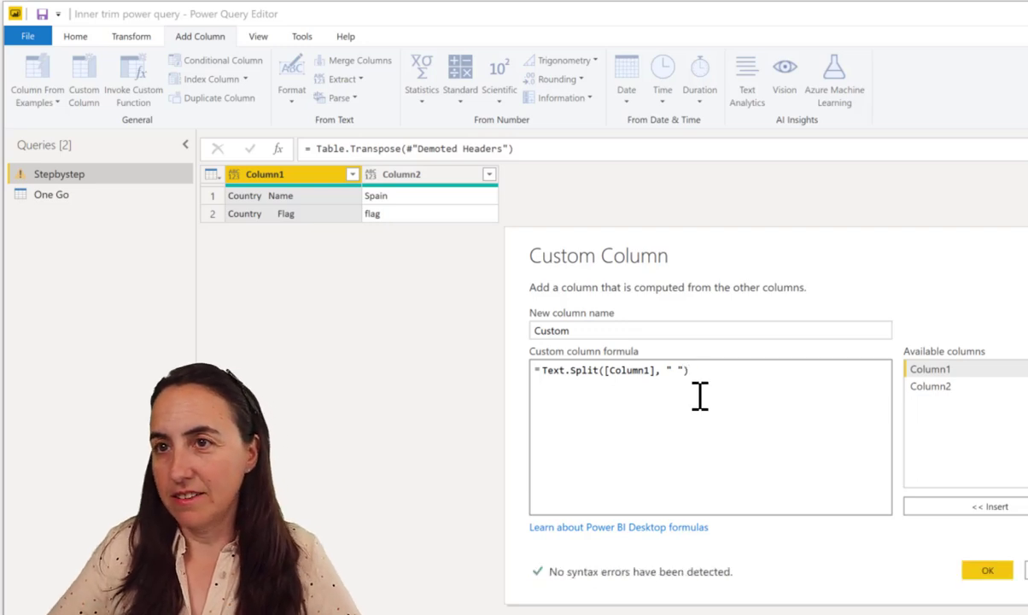
click(987, 570)
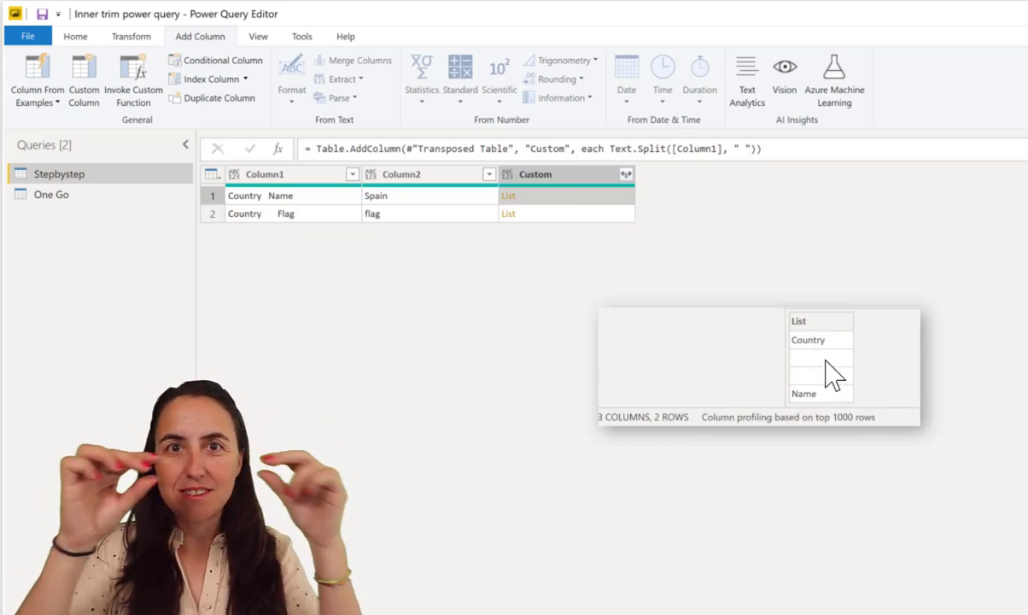
mouse_move(521, 567)
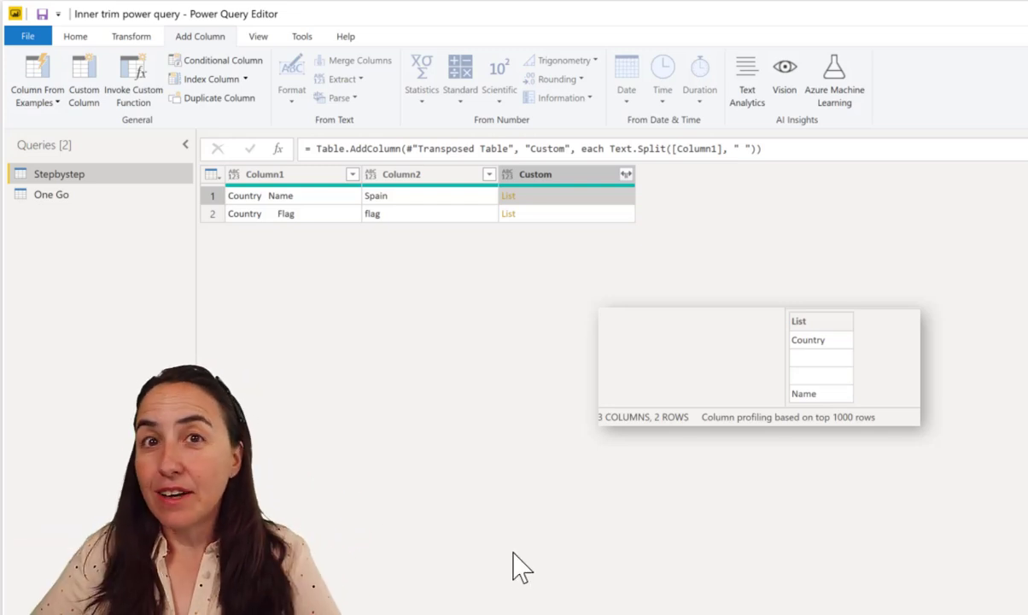
mouse_move(818, 373)
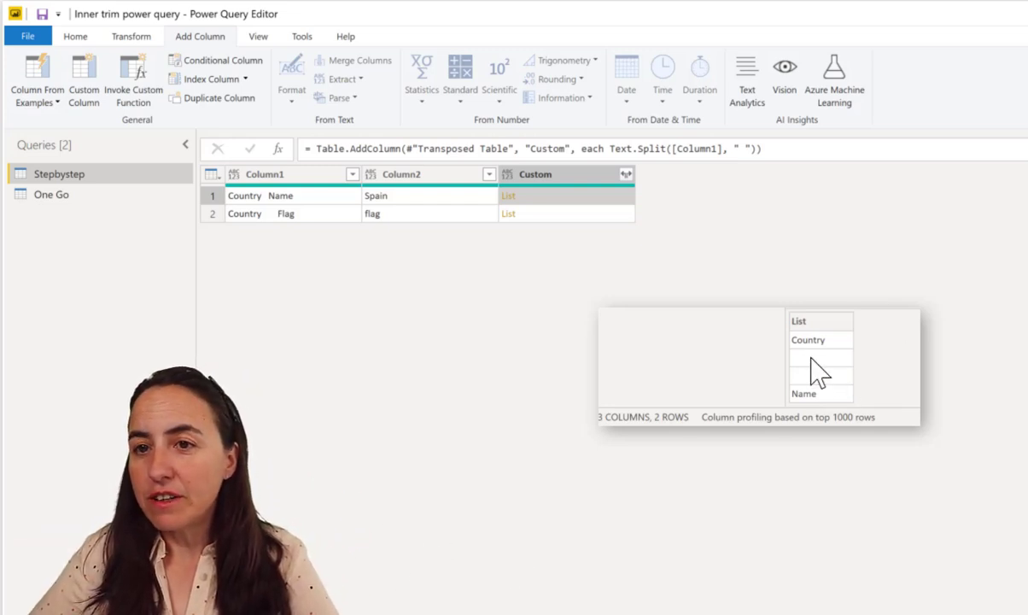
mouse_move(841, 346)
text(= L)
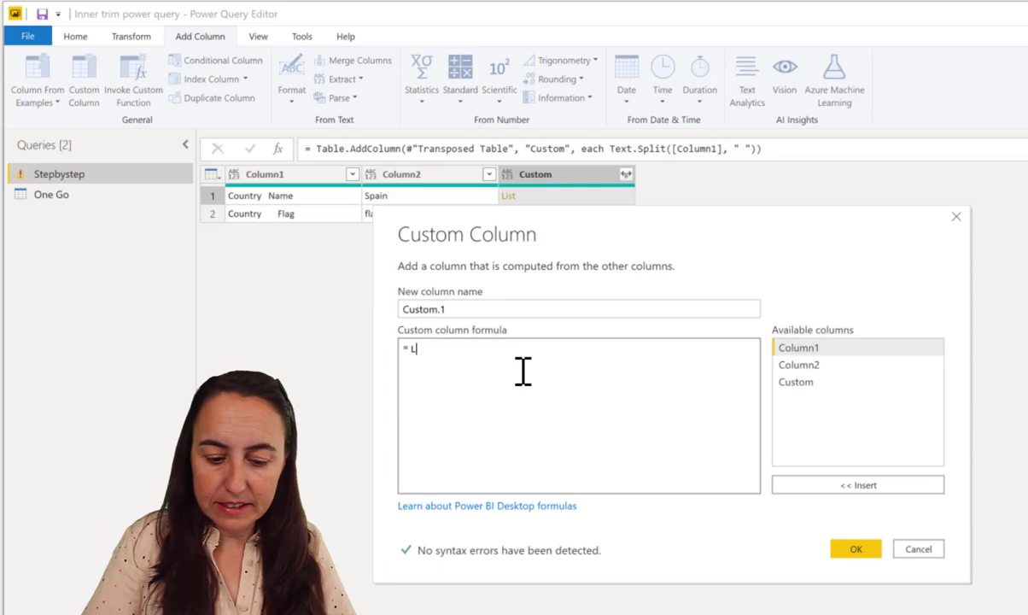
- Add Custom.1 with List.Select([Custom], each _<>"") to drop empty list items
text(ist.Selec)
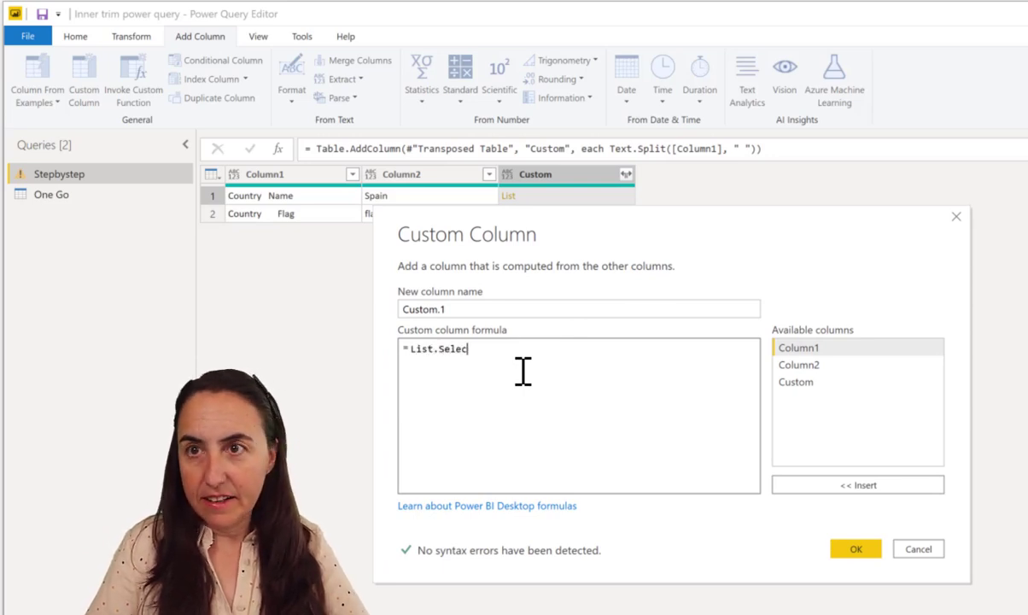
text(()
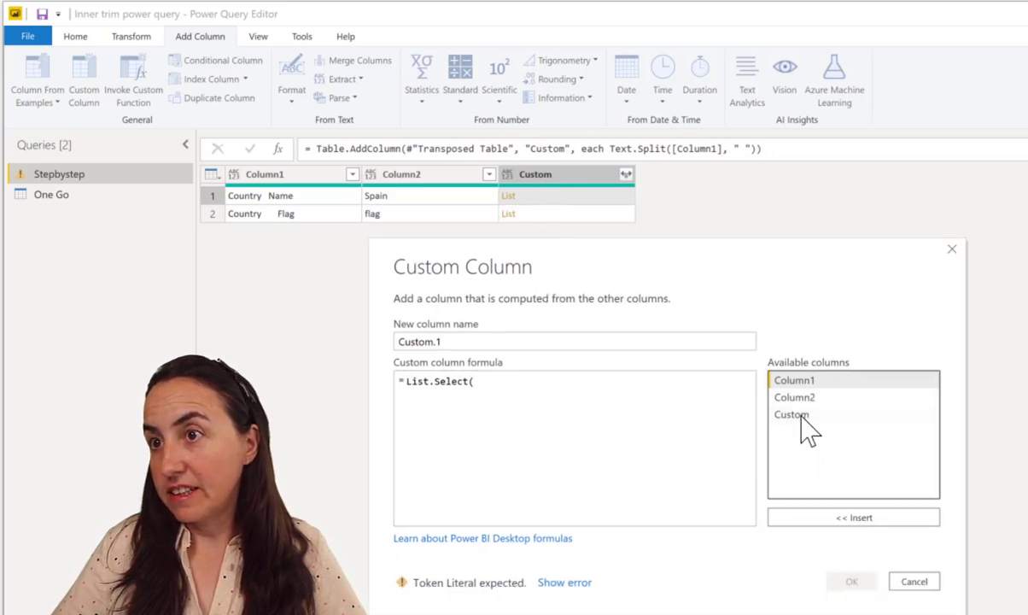
text([Custom],)
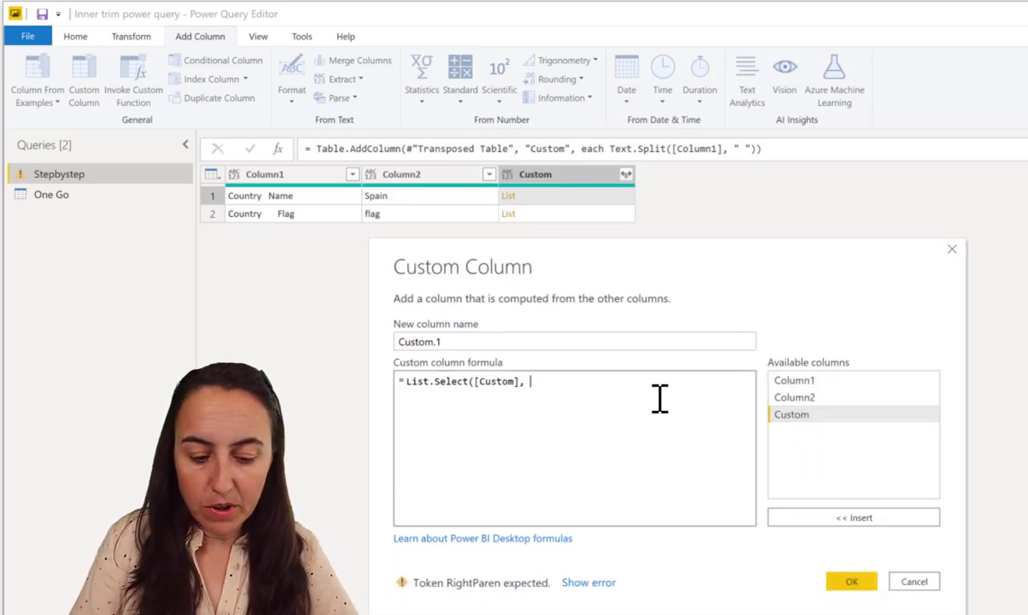
text(each)
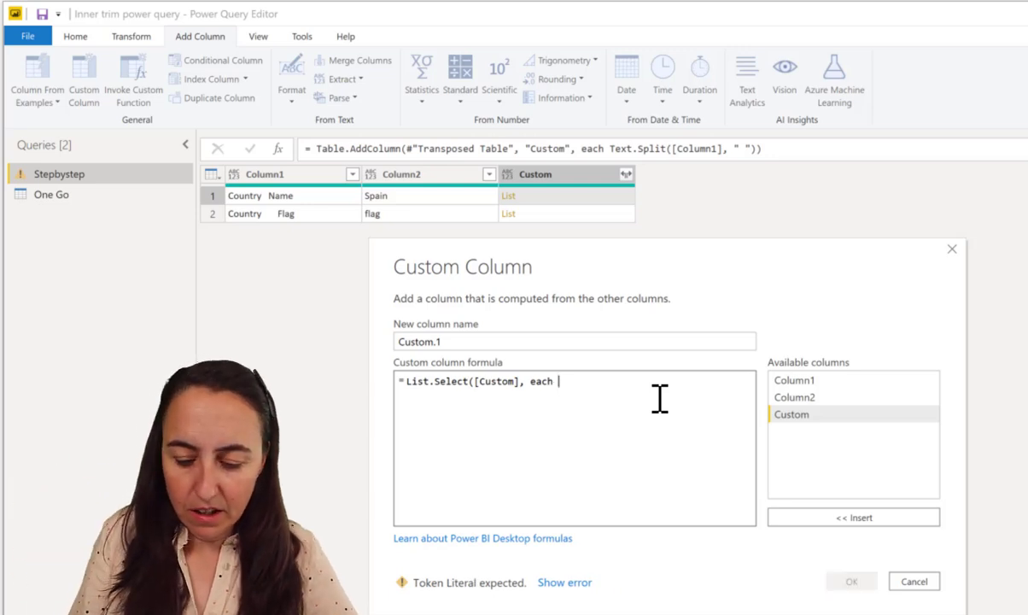
text(_<)
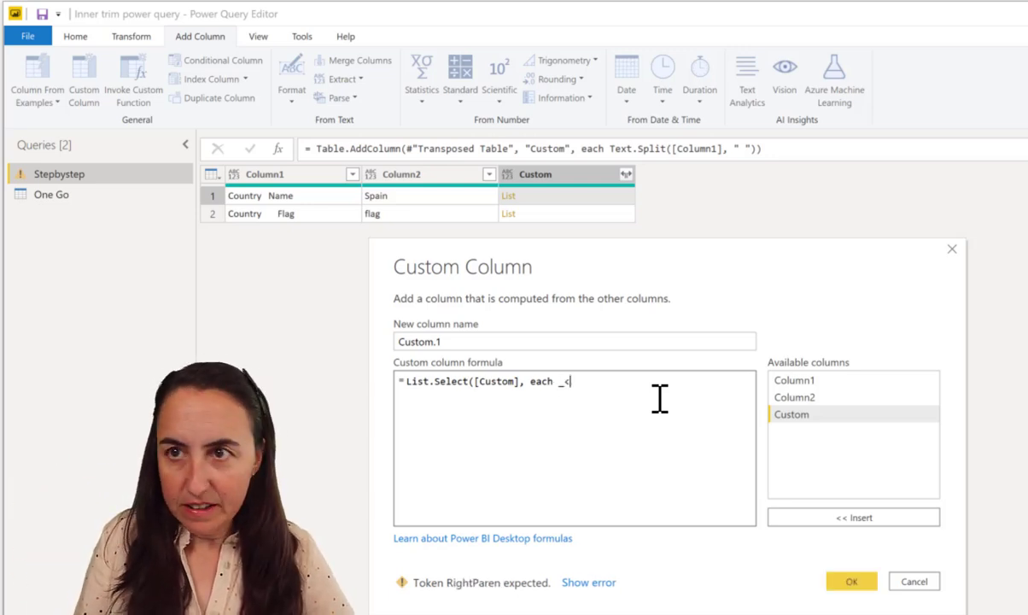
text(>")
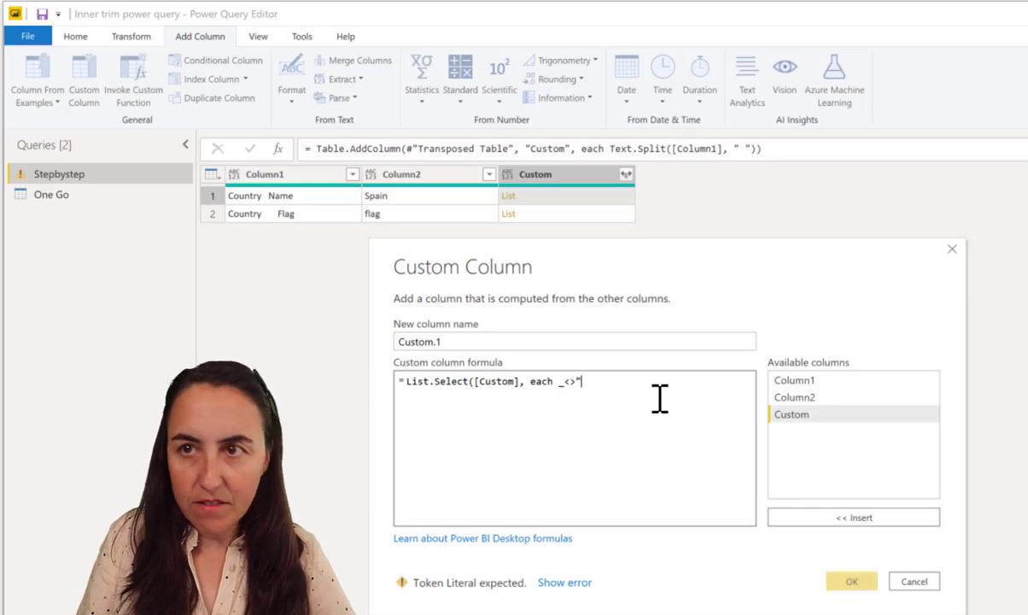
text(""))
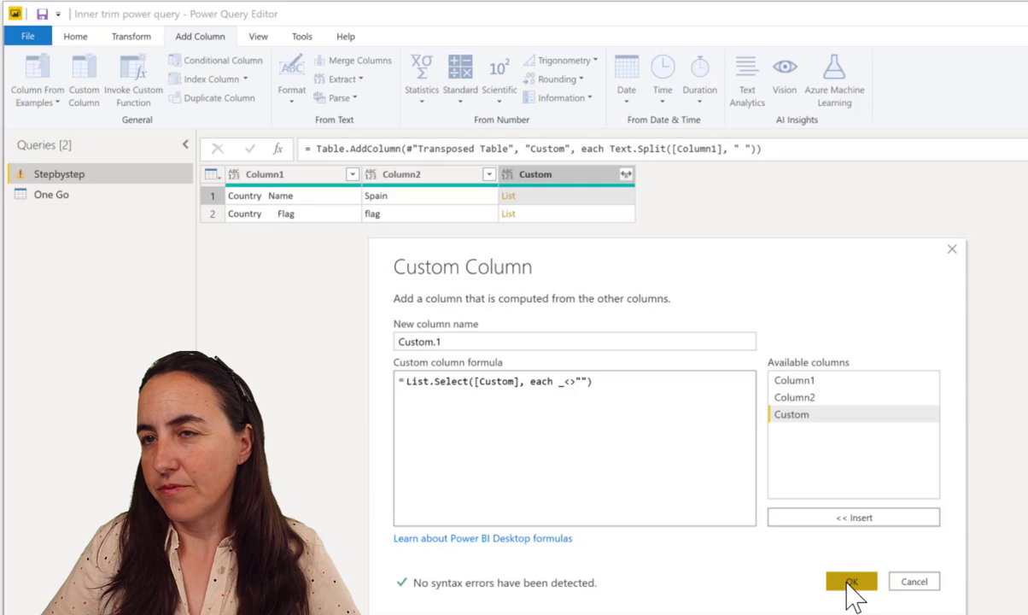
click(851, 581)
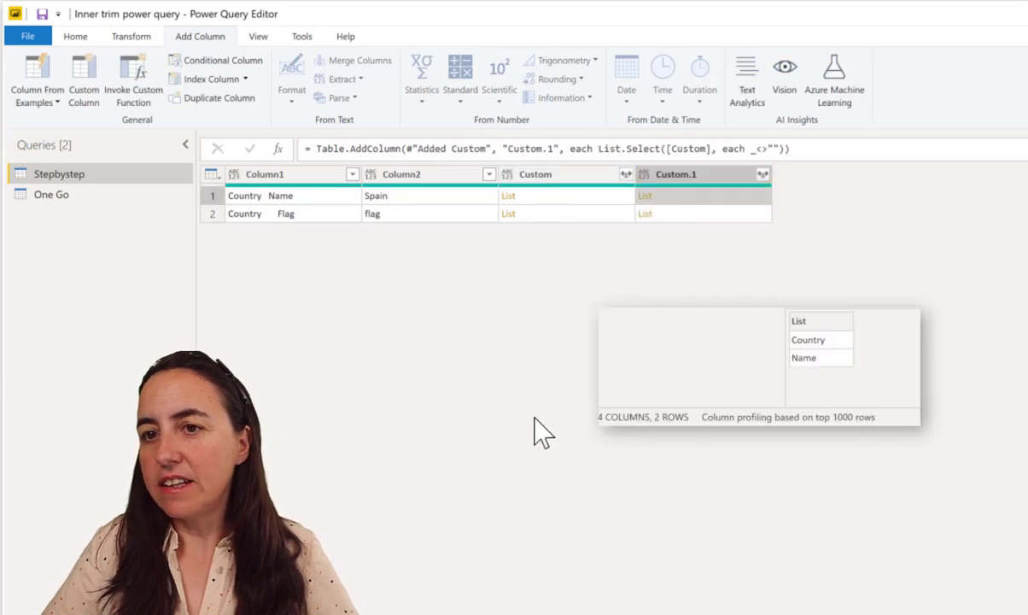
mouse_move(832, 376)
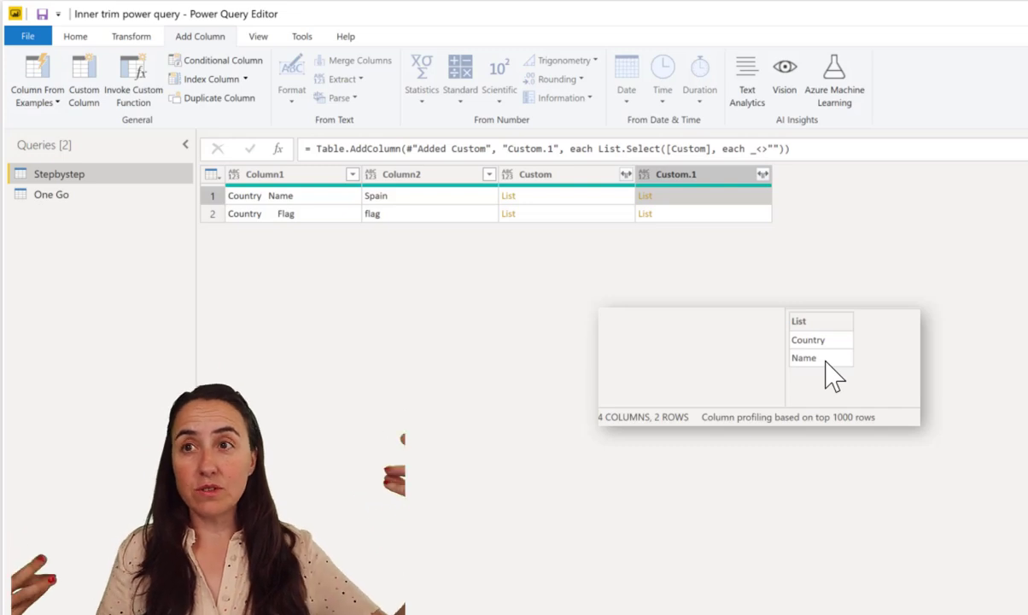
mouse_move(410, 298)
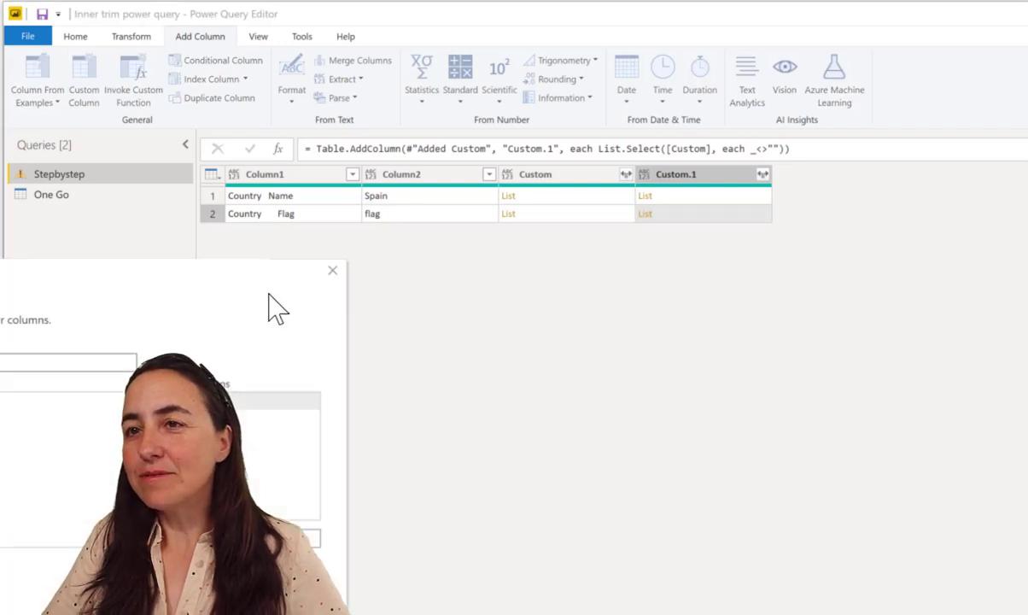
- Open a new Custom Column dialog, proposed as Custom.2
click(84, 79)
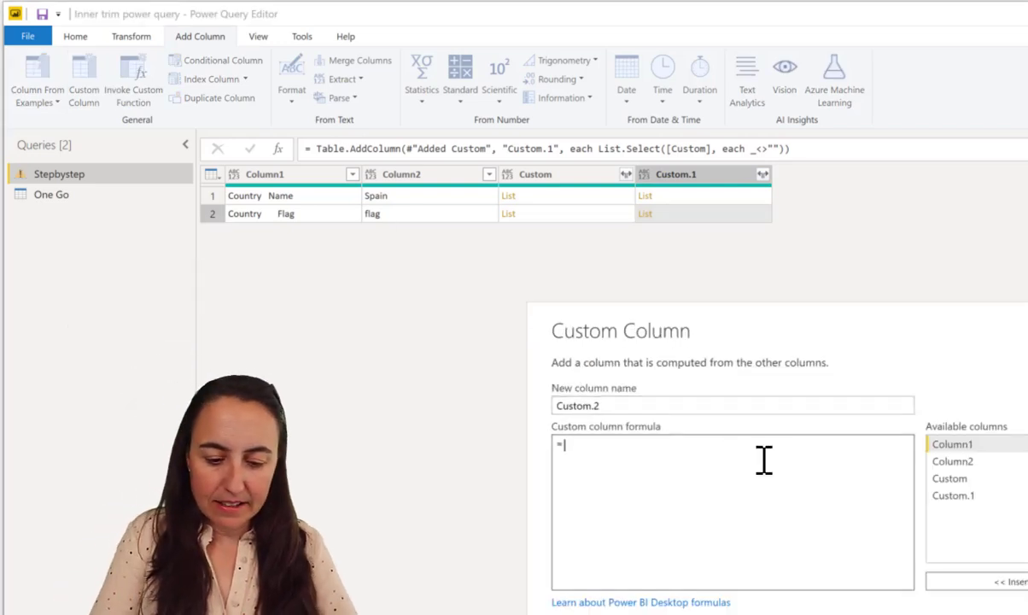
- Enter Text.Combine([Custom.1], " ") as the Custom.2 formula
text(Text.Combine([Custom.1)
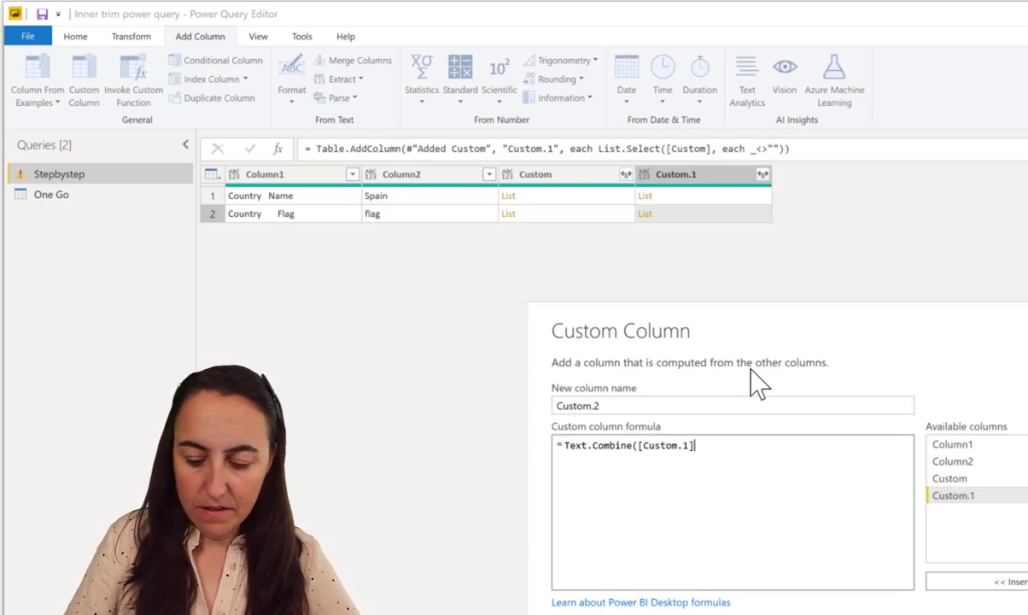
text(, ")
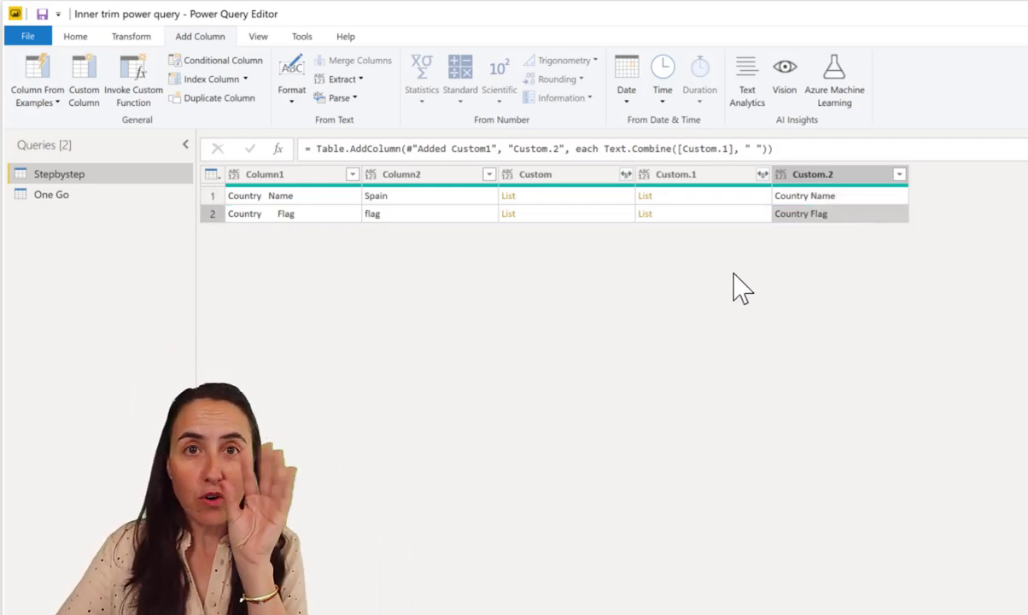
mouse_move(748, 282)
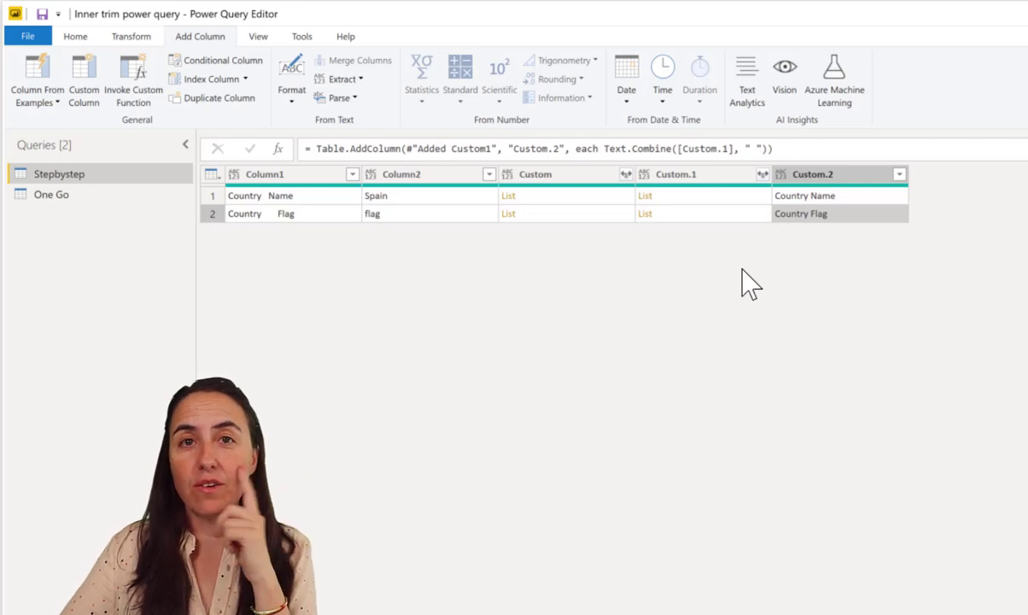
mouse_move(916, 240)
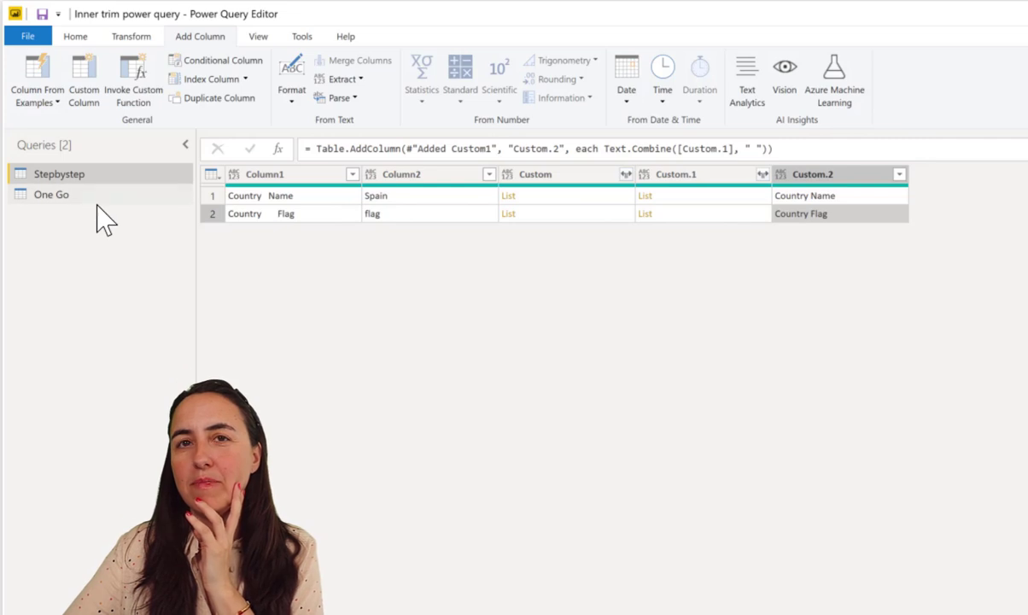
- View the One Go query and highlight its nested Text.Combine expression
click(50, 194)
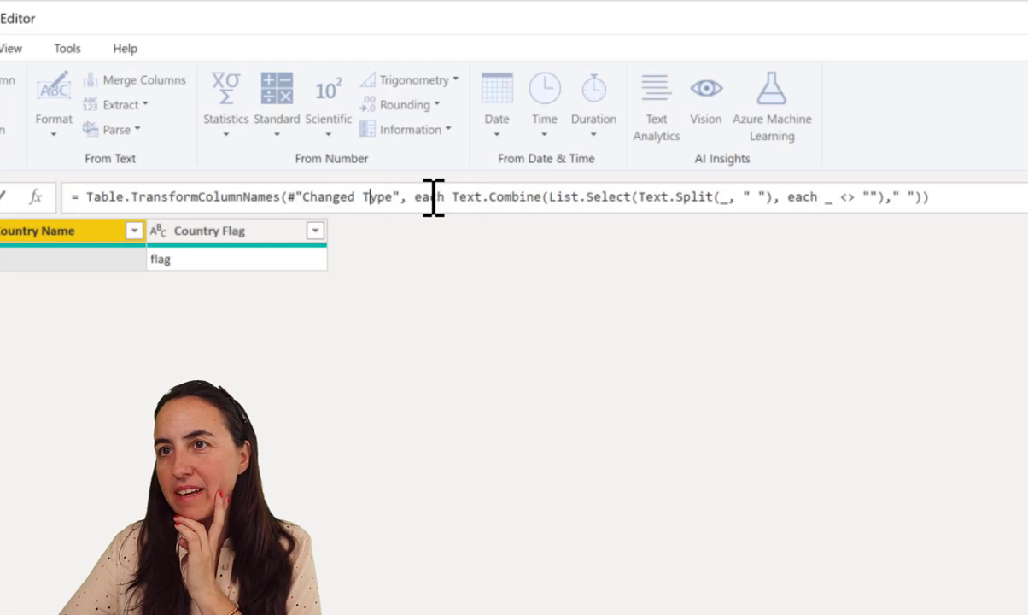
drag(452, 196, 929, 196)
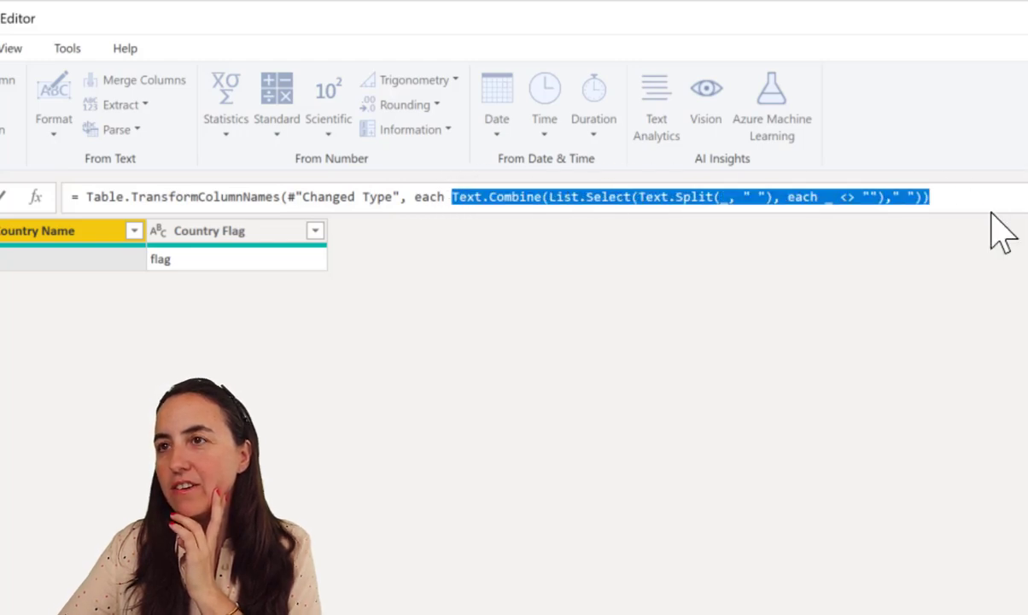
mouse_move(508, 252)
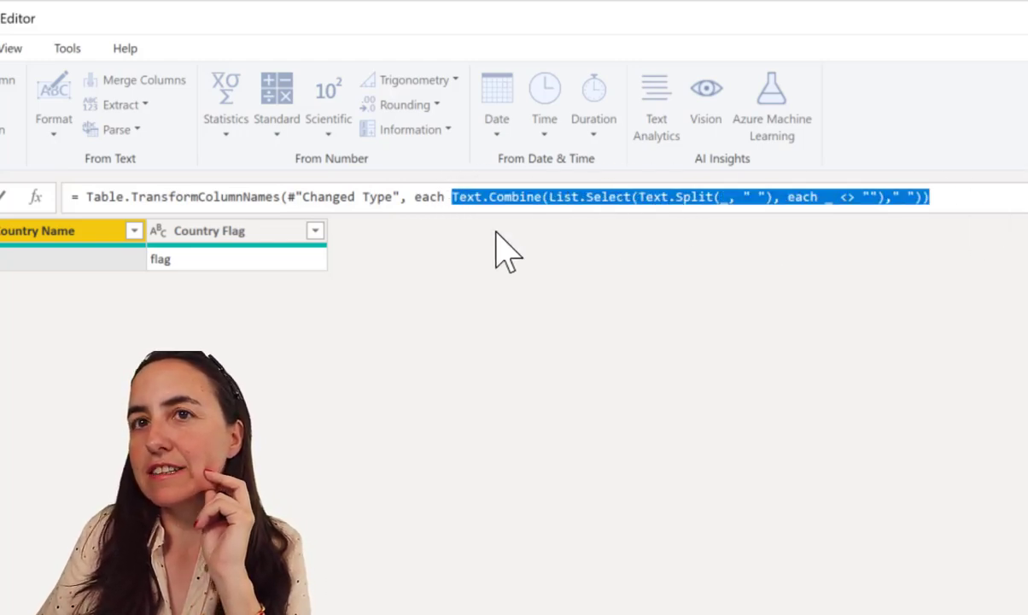
mouse_move(726, 222)
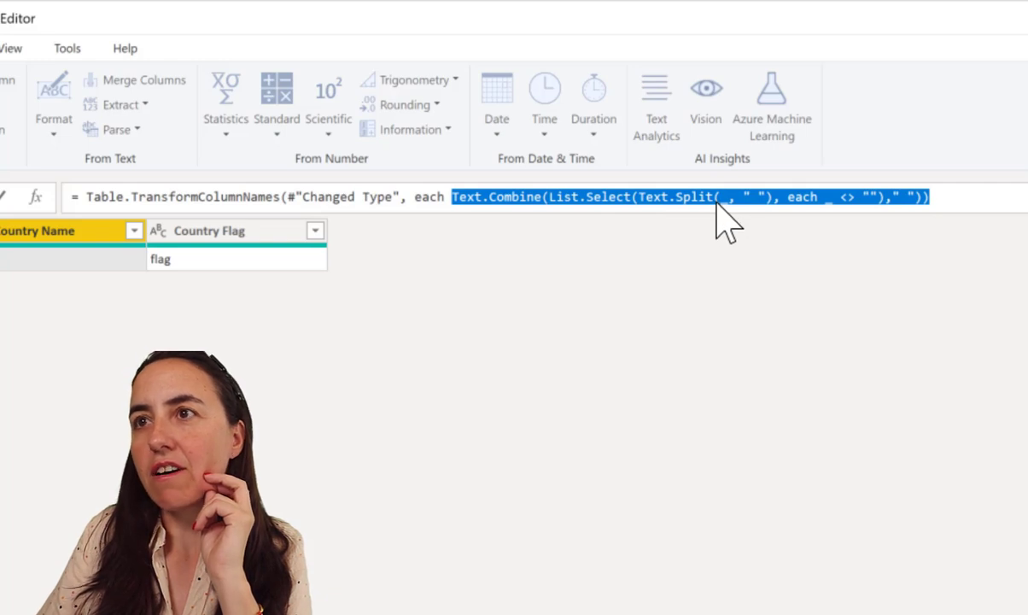